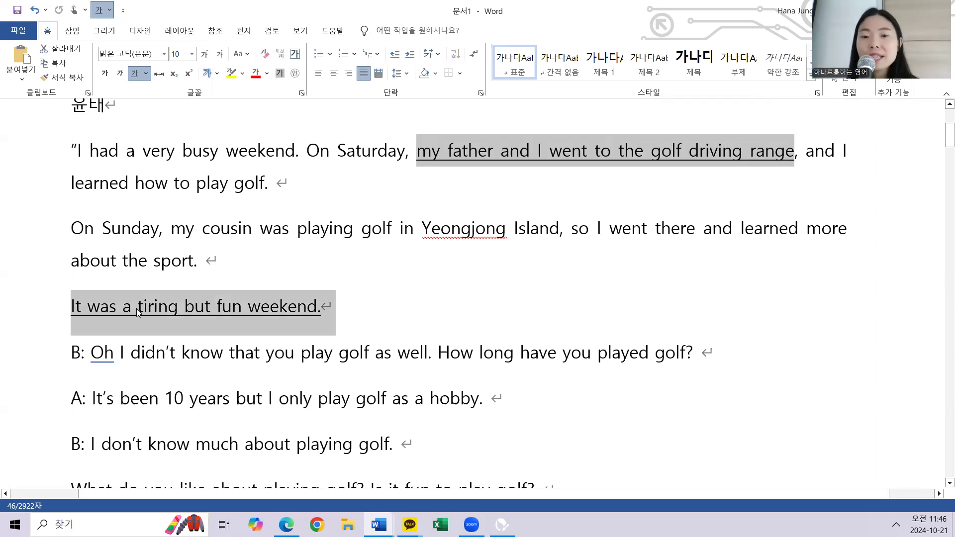
{"action": "mouse_move", "coordinate": [458, 340]}
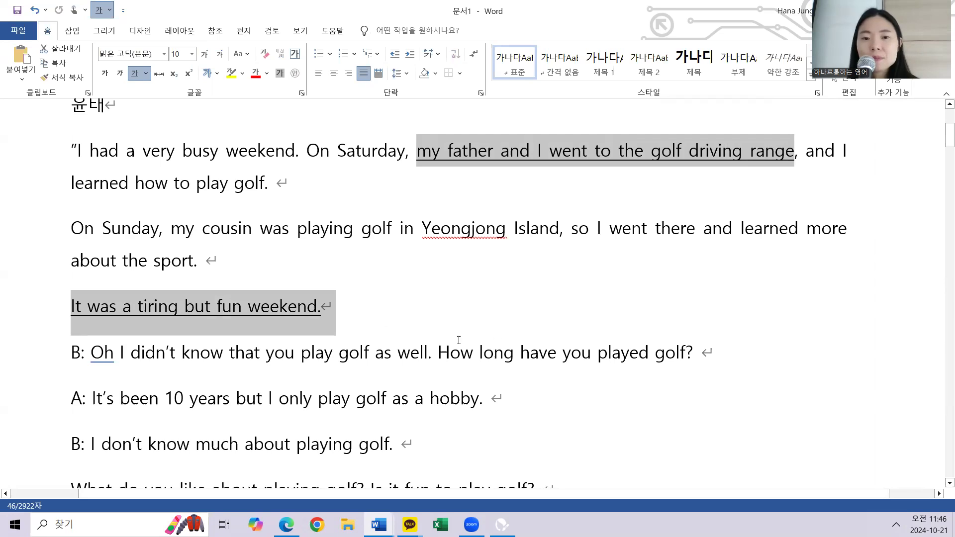
Select "How long have you played golf?" in the golf dialogue for gray shading.
{"action": "left_click_drag", "start_coordinate": [437, 352], "coordinate": [693, 352]}
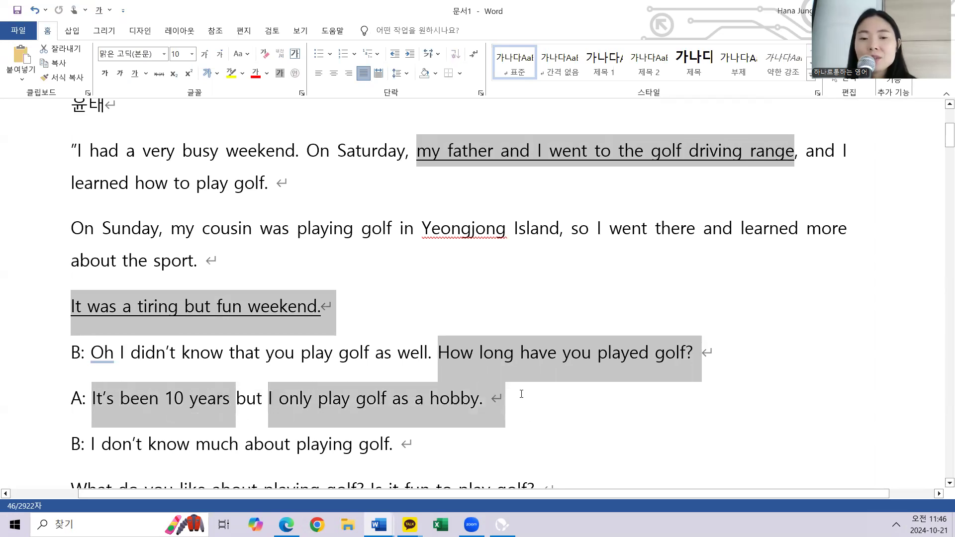
{"action": "mouse_move", "coordinate": [527, 409]}
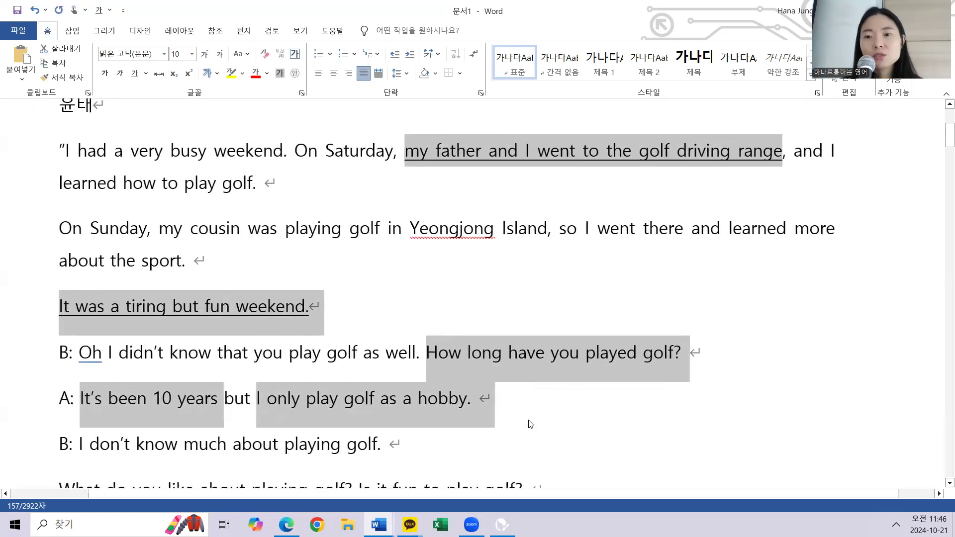
Select "My cousin is a pro golf player." to shade it gray.
{"action": "scroll", "scroll_direction": "down", "scroll_amount": 3}
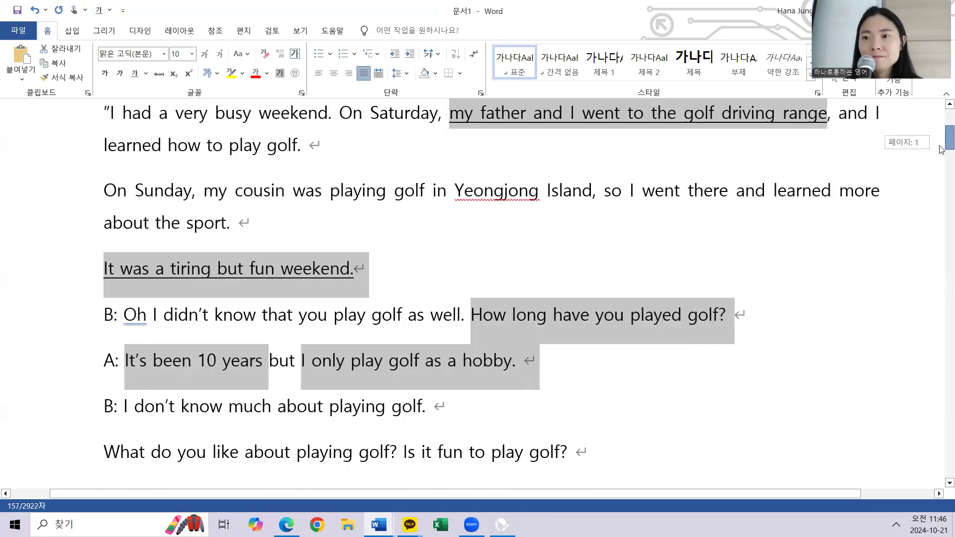
{"action": "scroll", "scroll_direction": "down", "scroll_amount": 3}
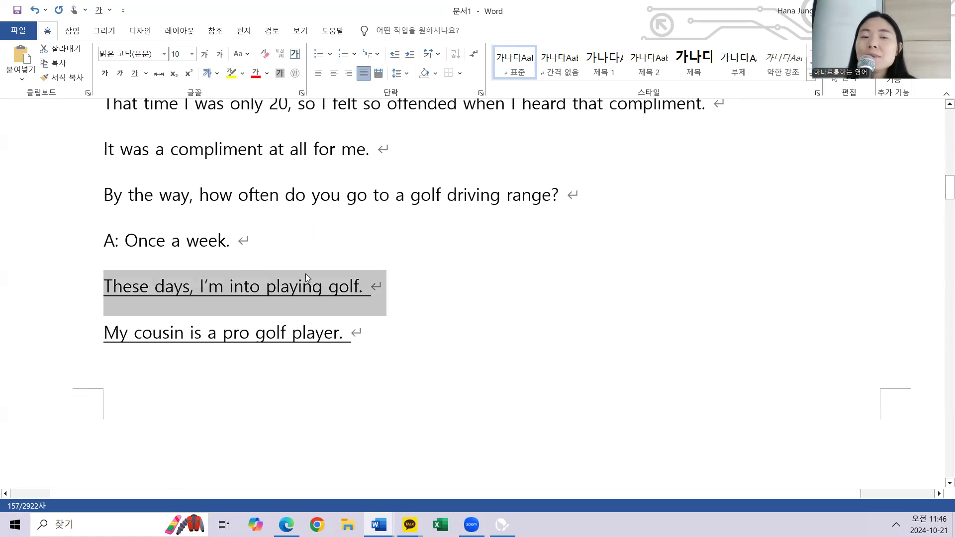
{"action": "mouse_move", "coordinate": [349, 306]}
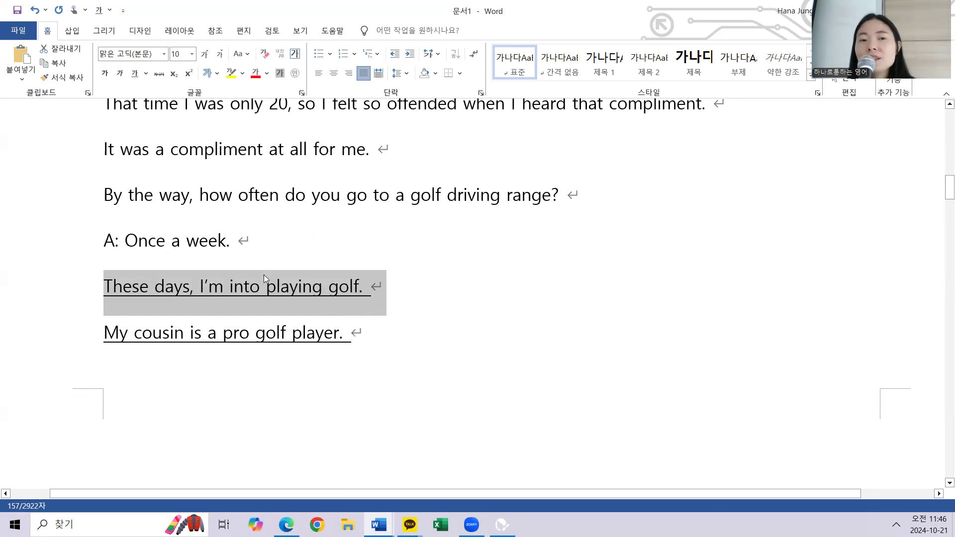
{"action": "left_click_drag", "start_coordinate": [265, 279], "coordinate": [248, 356]}
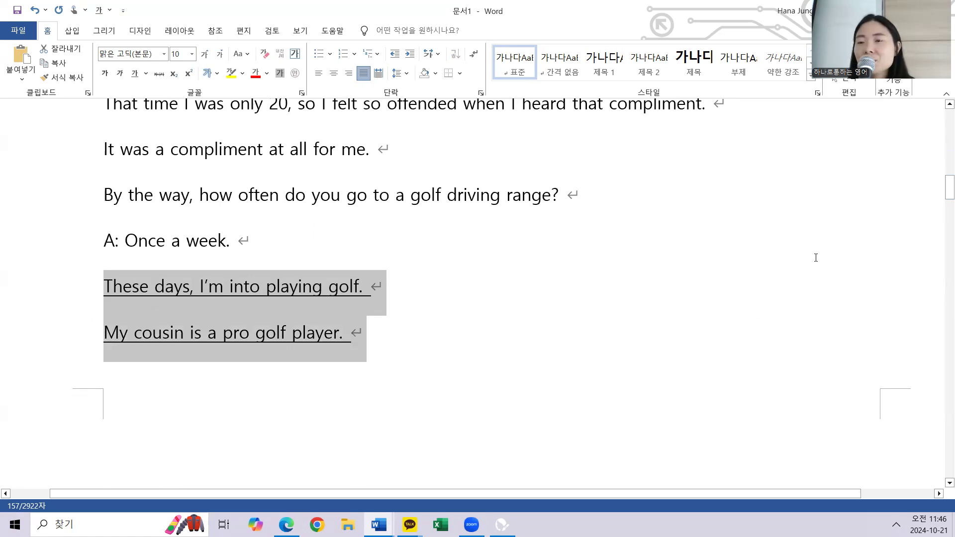
{"action": "scroll", "scroll_direction": "down", "scroll_amount": 3}
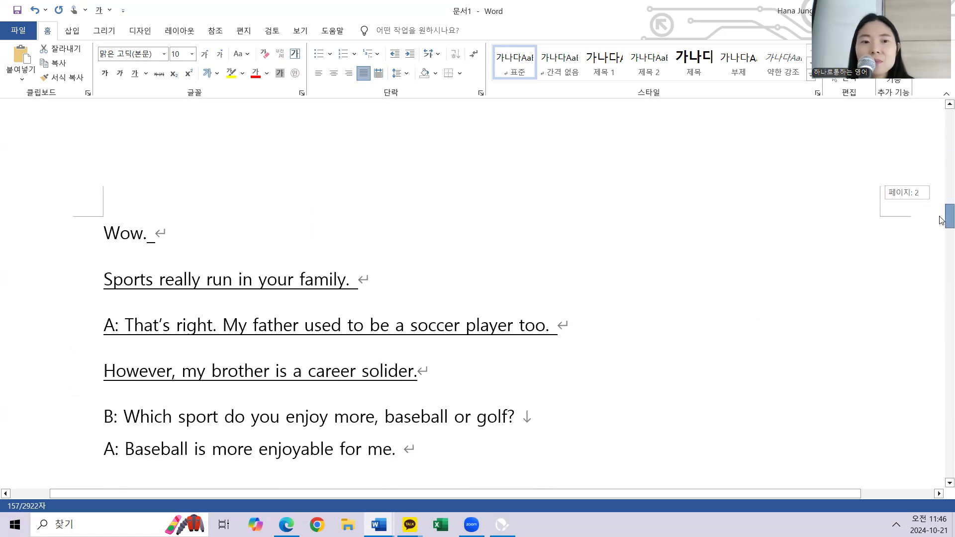
Select the sentence "Sports really run in your family." on page 2 for gray shading.
{"action": "triple_click", "coordinate": [228, 279]}
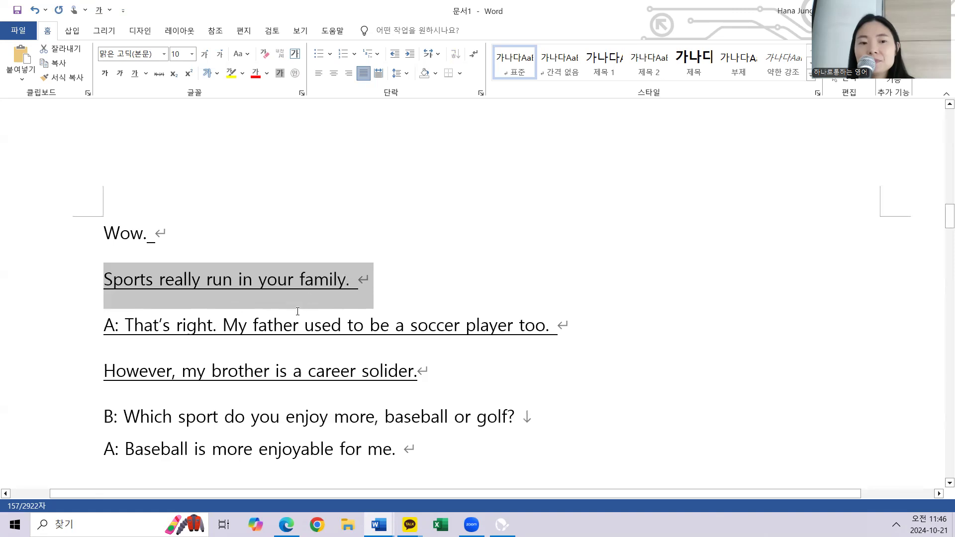
{"action": "mouse_move", "coordinate": [189, 286]}
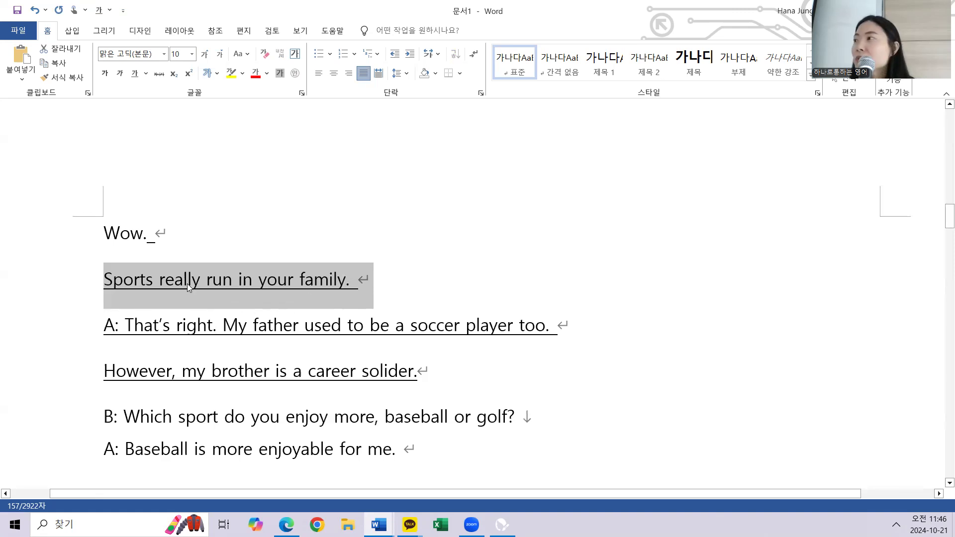
{"action": "mouse_move", "coordinate": [260, 297]}
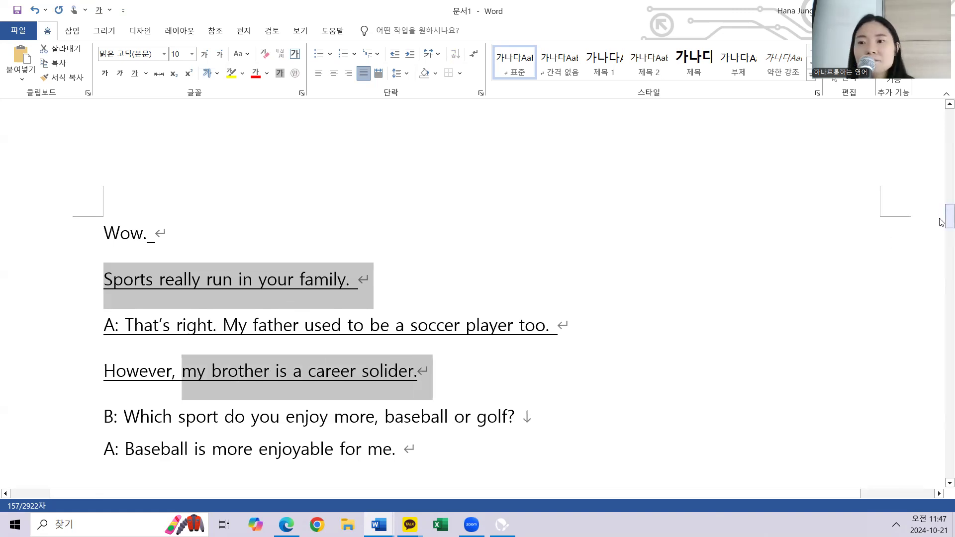
{"action": "scroll", "scroll_direction": "down", "scroll_amount": 3}
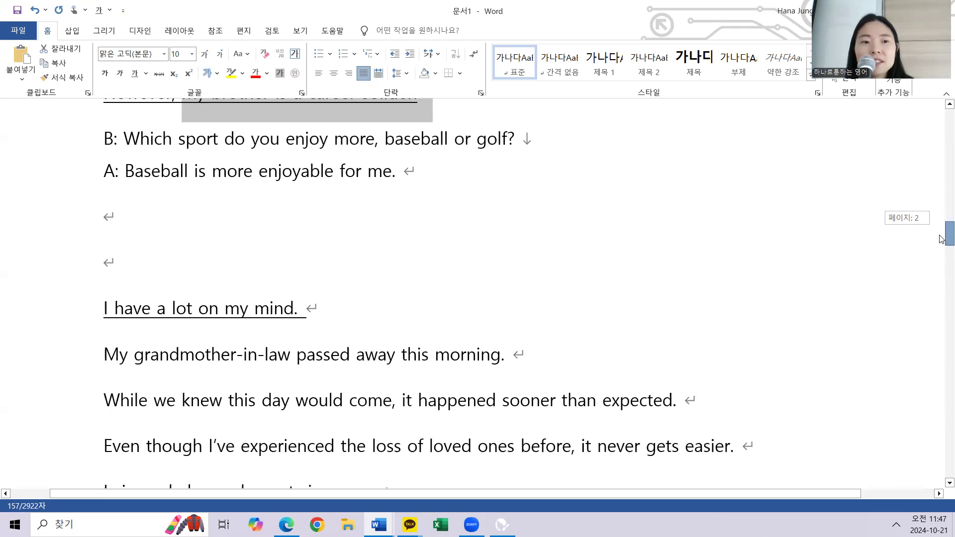
Select "I have a lot on my mind." for gray shading, then continue down.
{"action": "triple_click", "coordinate": [201, 308]}
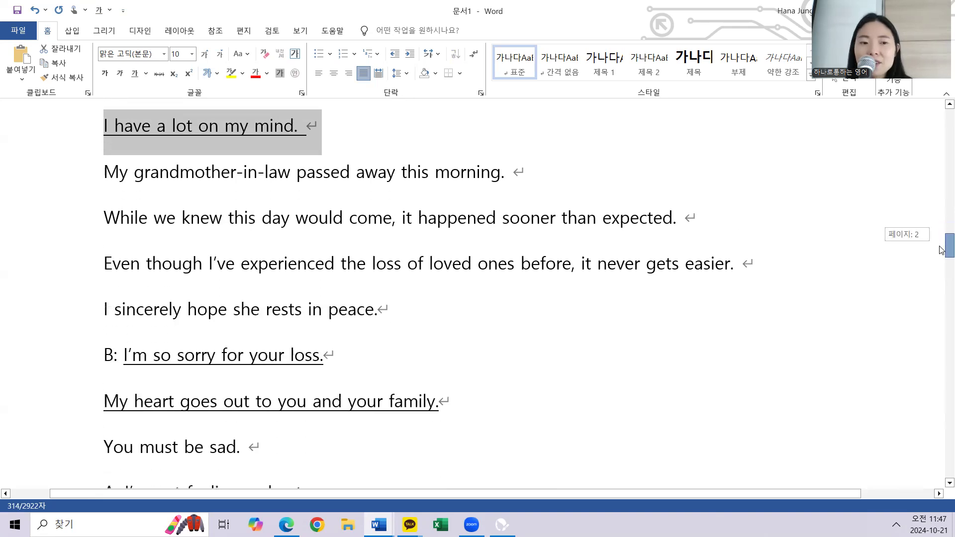
{"action": "scroll", "scroll_direction": "down", "scroll_amount": 3}
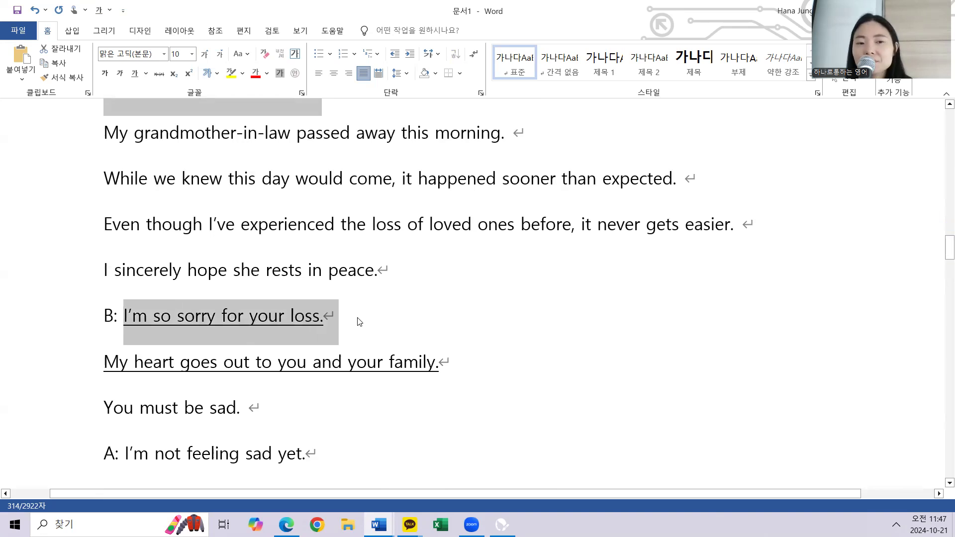
{"action": "mouse_move", "coordinate": [701, 275]}
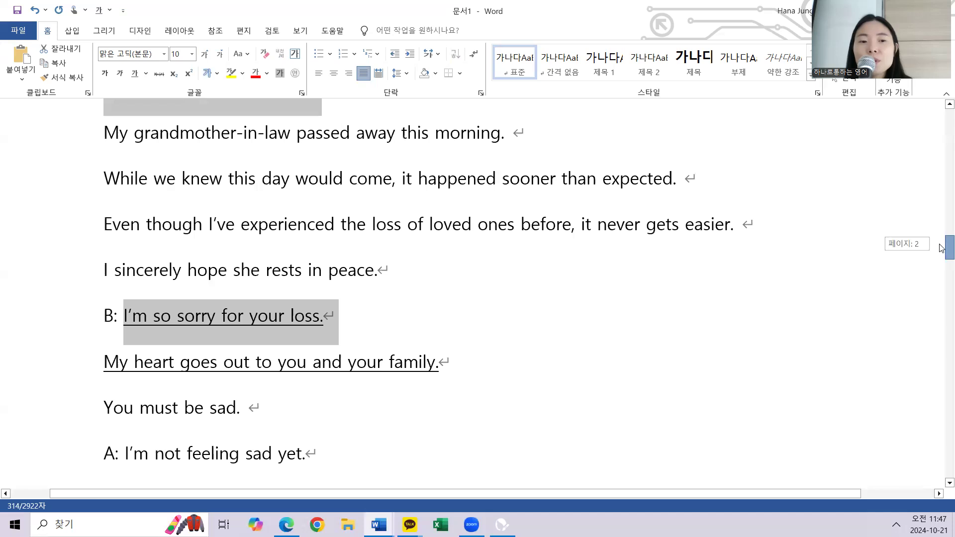
{"action": "scroll", "scroll_direction": "down", "scroll_amount": 3}
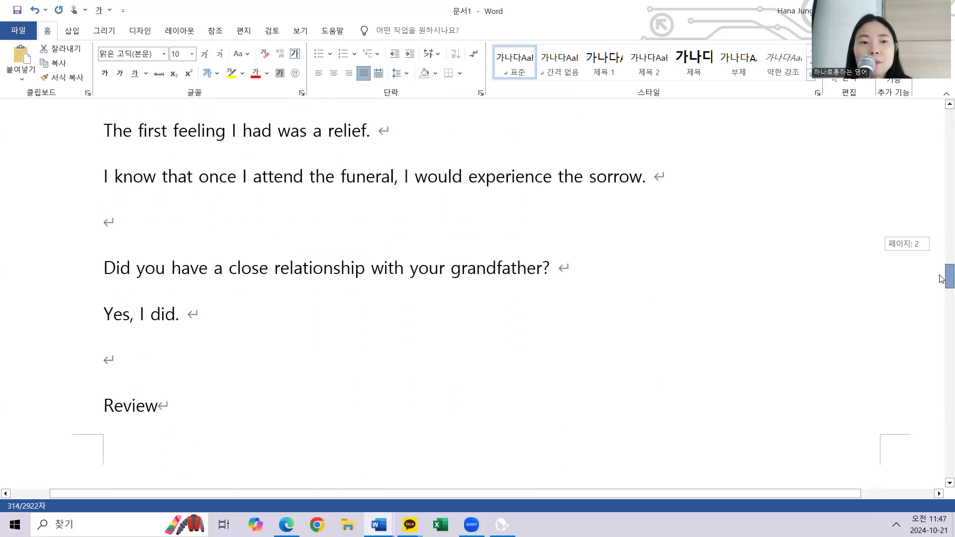
Scroll through page 3 to the music and sports questions.
{"action": "scroll", "scroll_direction": "down", "scroll_amount": 3}
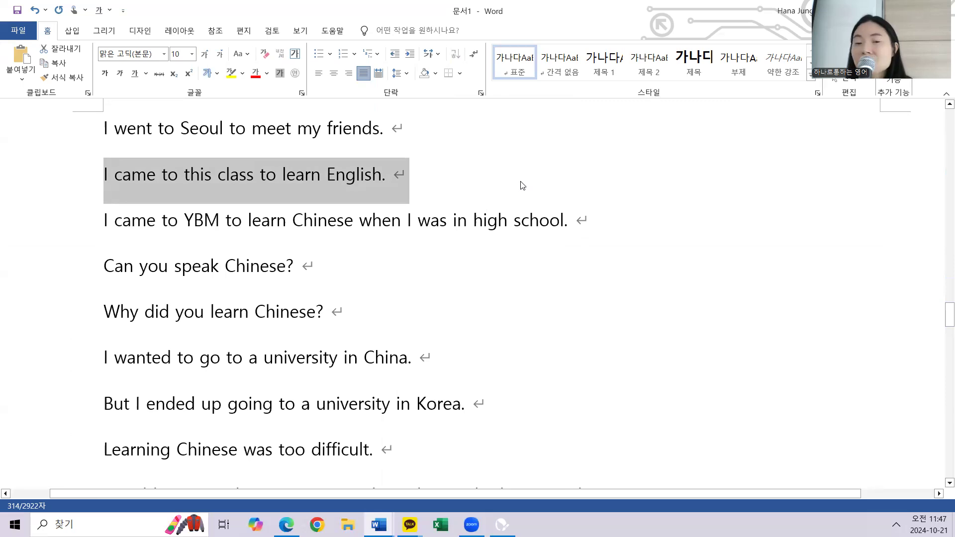
{"action": "scroll", "scroll_direction": "down", "scroll_amount": 3}
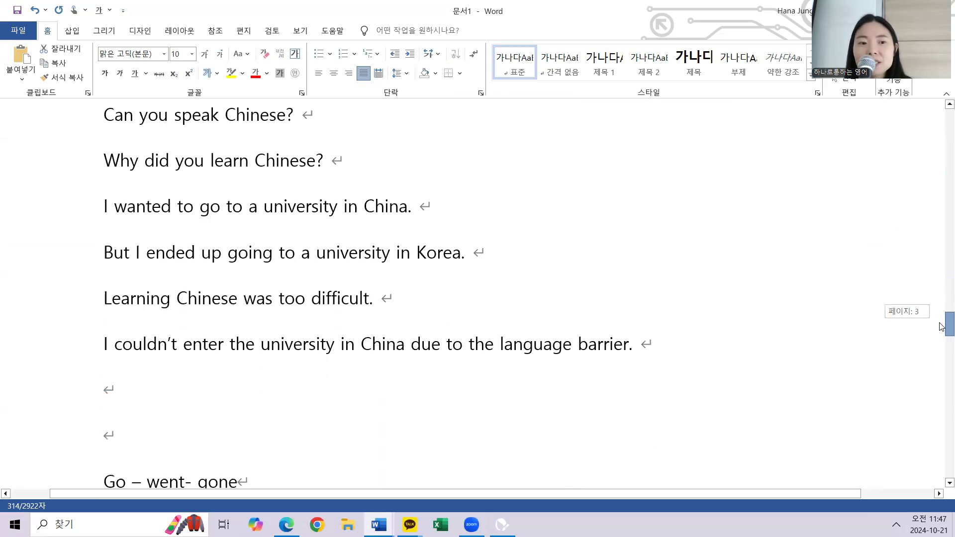
{"action": "scroll", "scroll_direction": "down", "scroll_amount": 3}
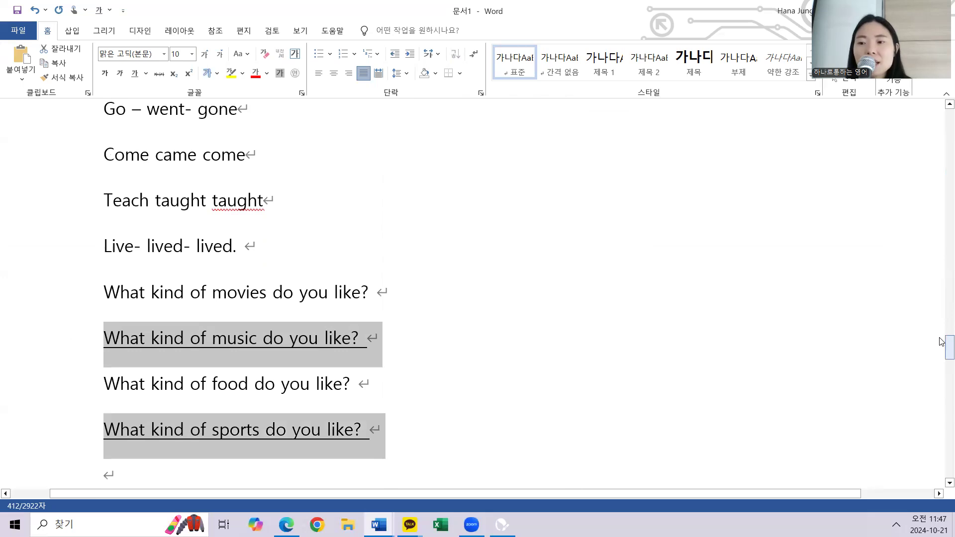
Scroll down to "My mom doesn't want me to drink so much.".
{"action": "scroll", "scroll_direction": "down", "scroll_amount": 3}
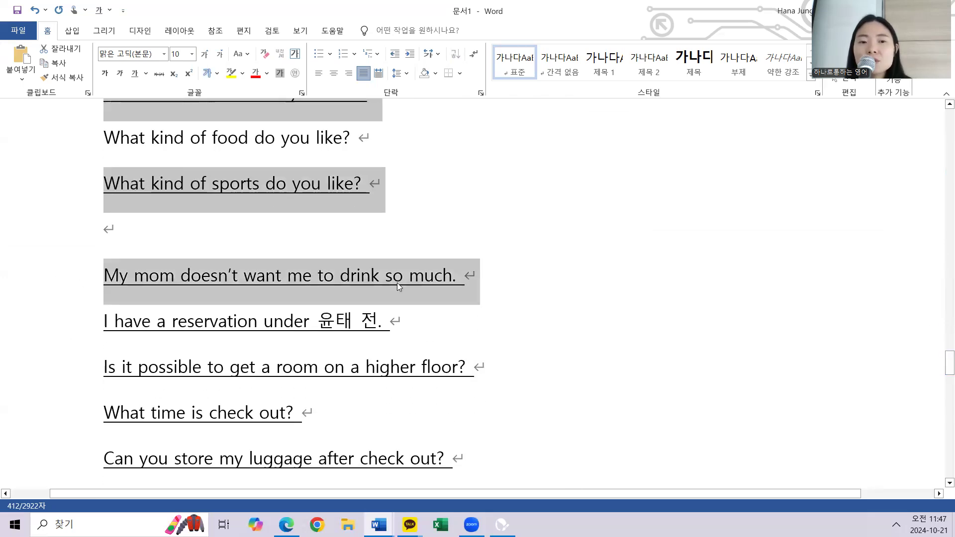
{"action": "mouse_move", "coordinate": [465, 297]}
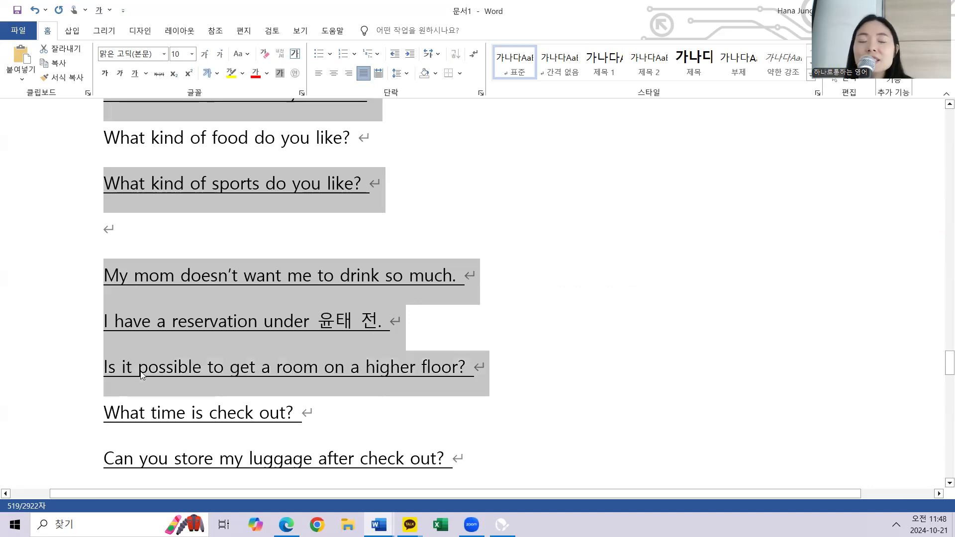
{"action": "mouse_move", "coordinate": [379, 397]}
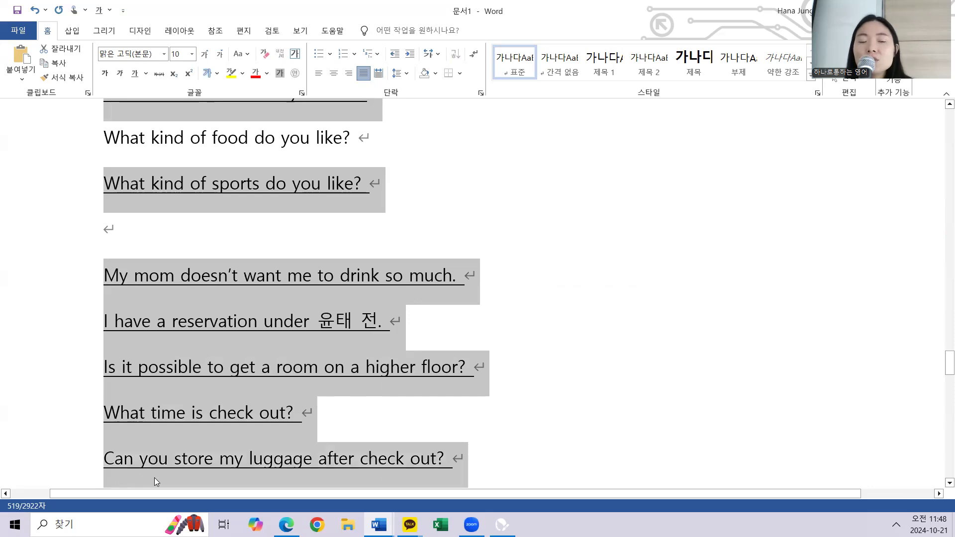
{"action": "mouse_move", "coordinate": [377, 470]}
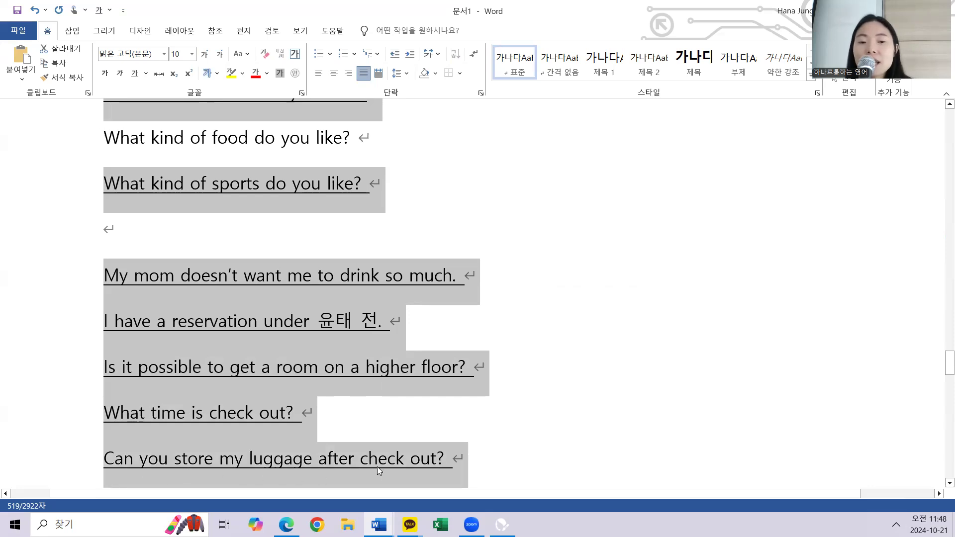